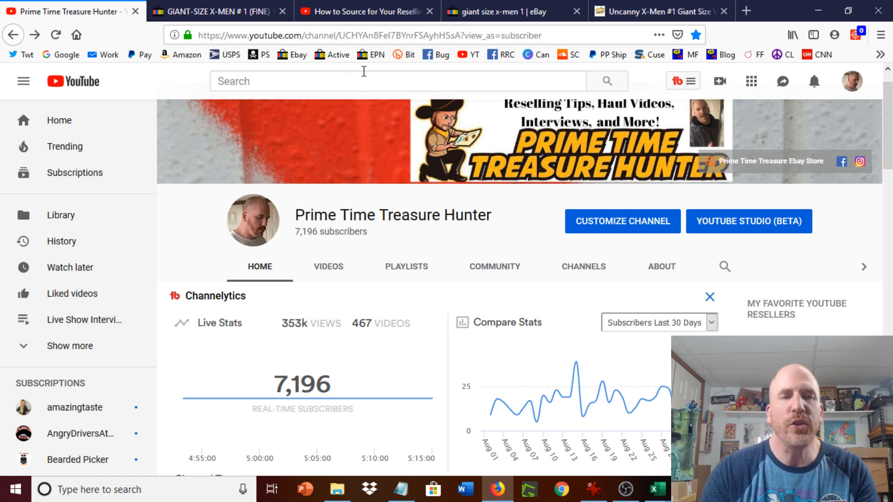
# - Switch to the eBay sold listing for Giant-Size X-Men #1 at US $1,249.99
pyautogui.click(217, 11)
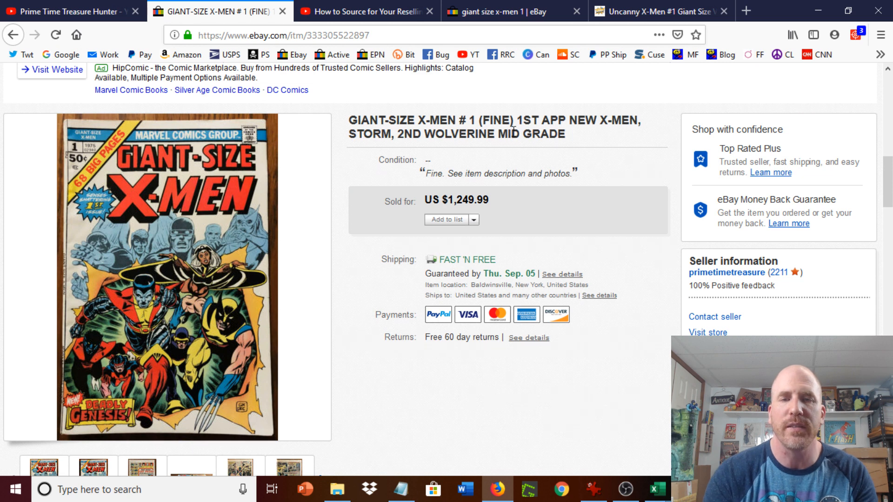
pyautogui.doubleClick(531, 134)
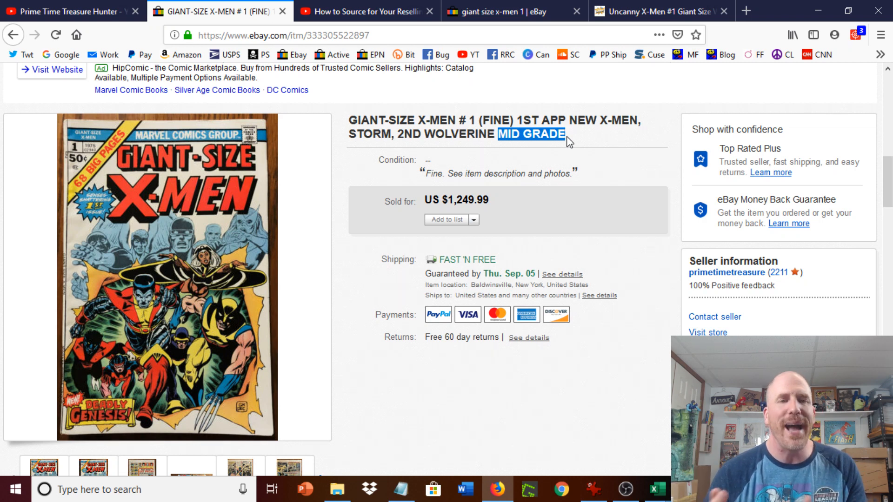
pyautogui.moveTo(228, 219)
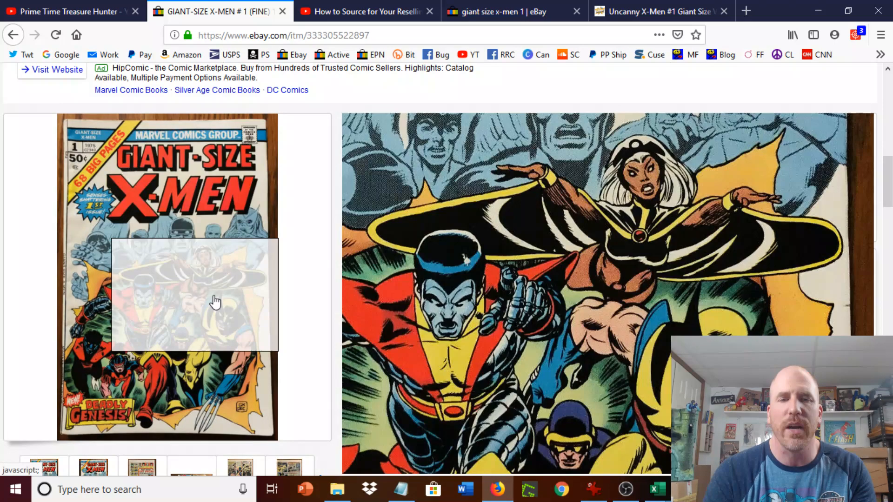
pyautogui.moveTo(121, 381)
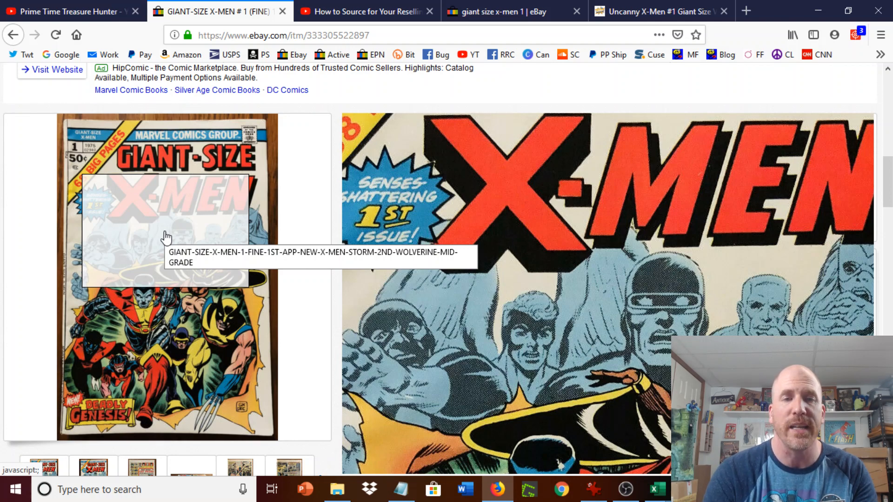
pyautogui.moveTo(128, 174)
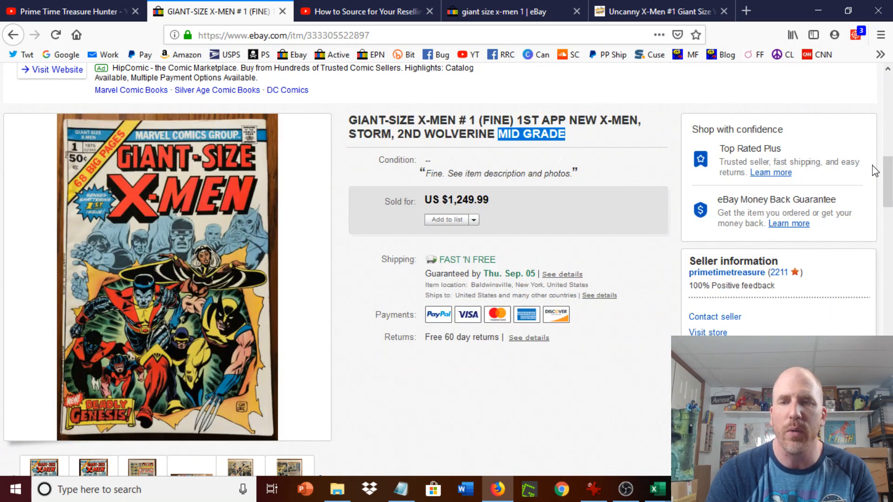
pyautogui.scroll(-3)
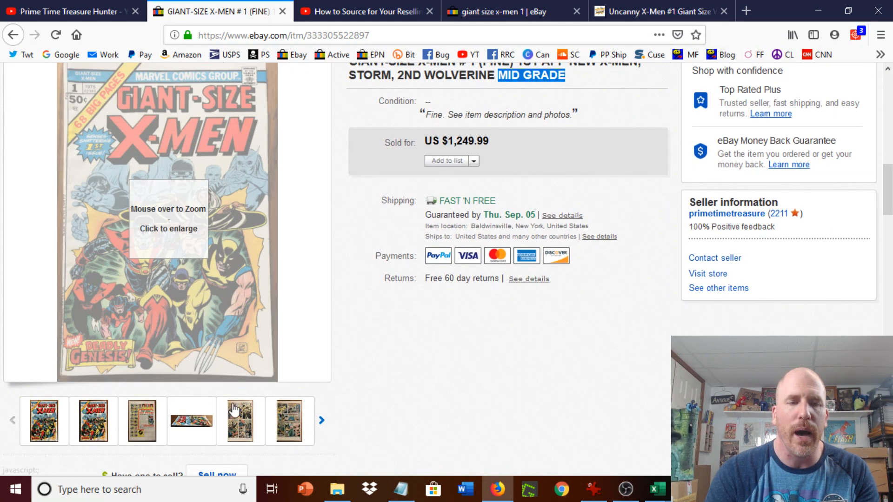
pyautogui.click(191, 421)
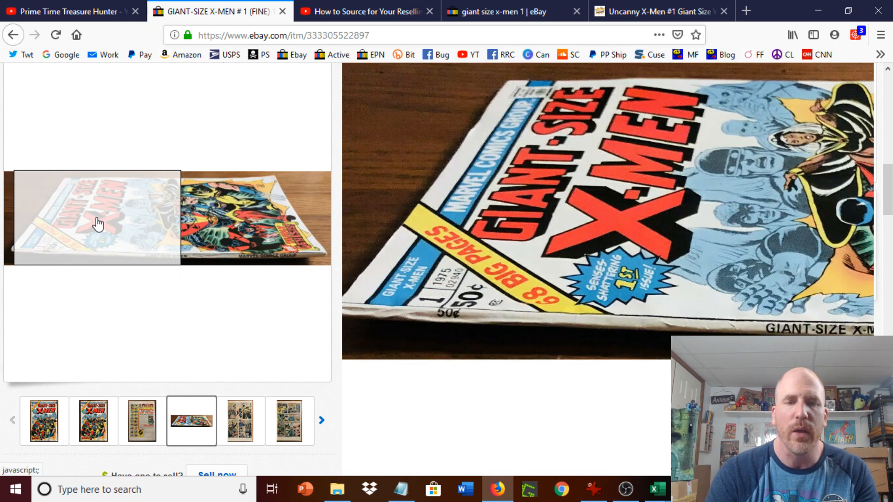
pyautogui.moveTo(75, 227)
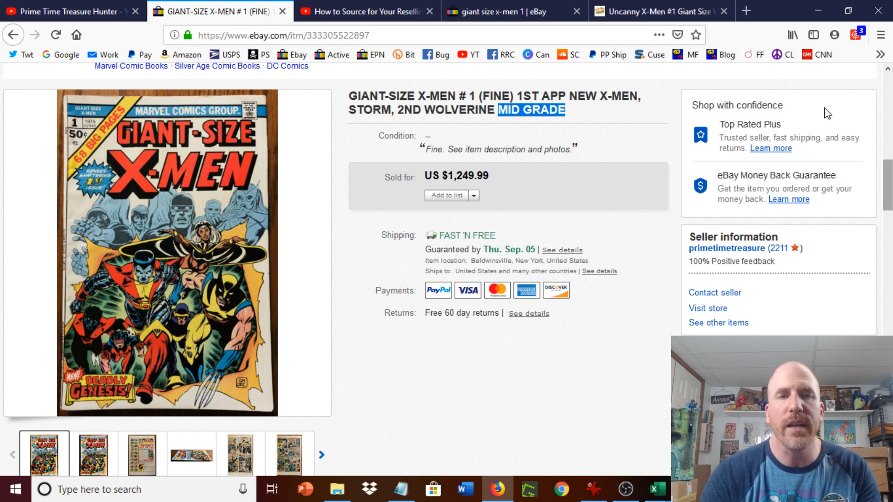
pyautogui.moveTo(366, 12)
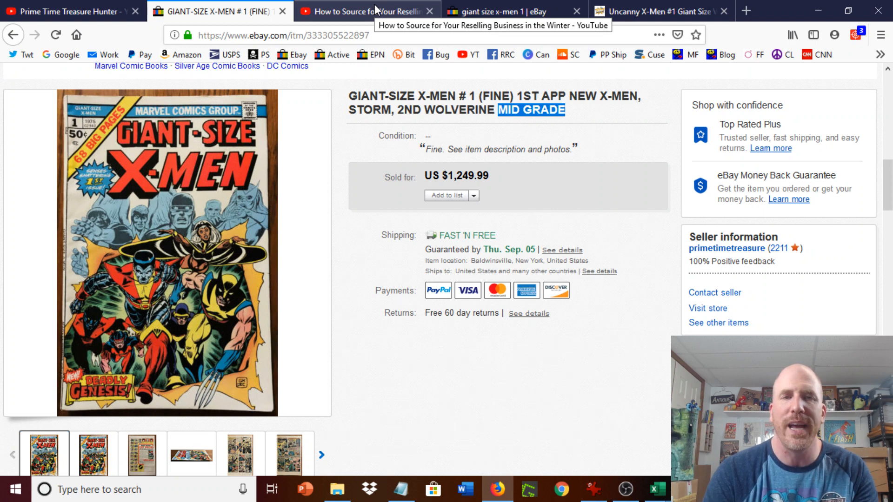
pyautogui.click(368, 11)
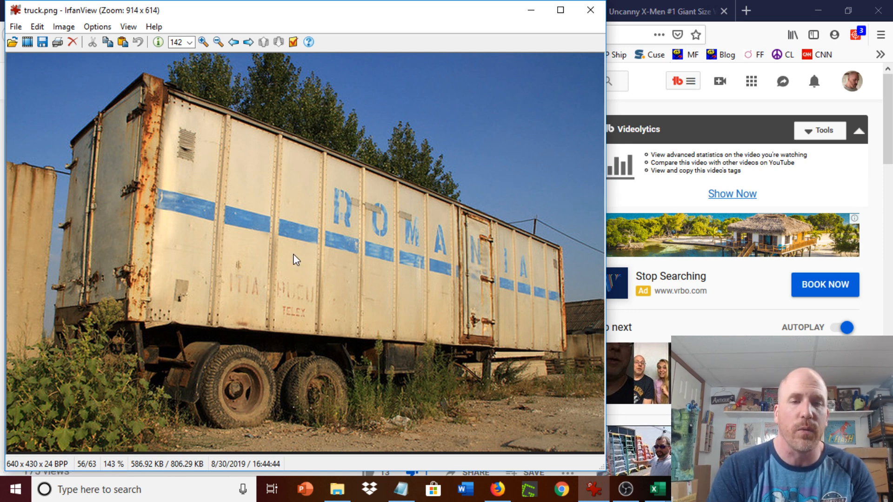
pyautogui.moveTo(598, 433)
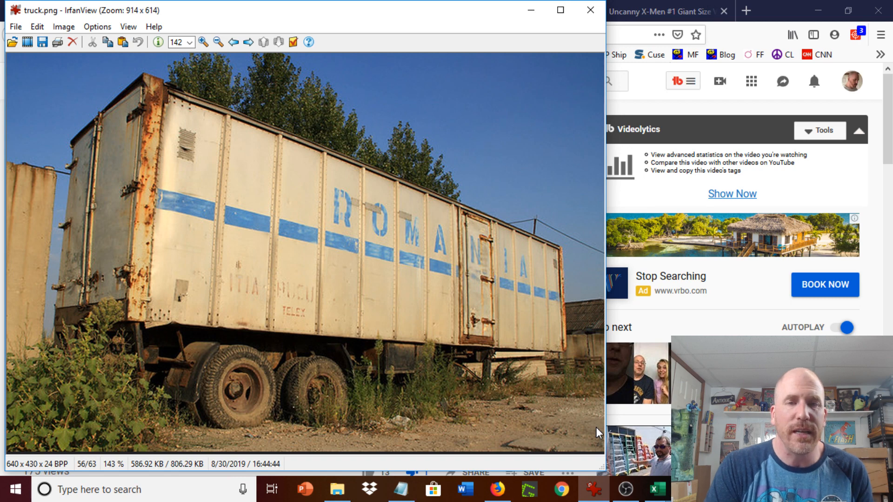
pyautogui.moveTo(597, 113)
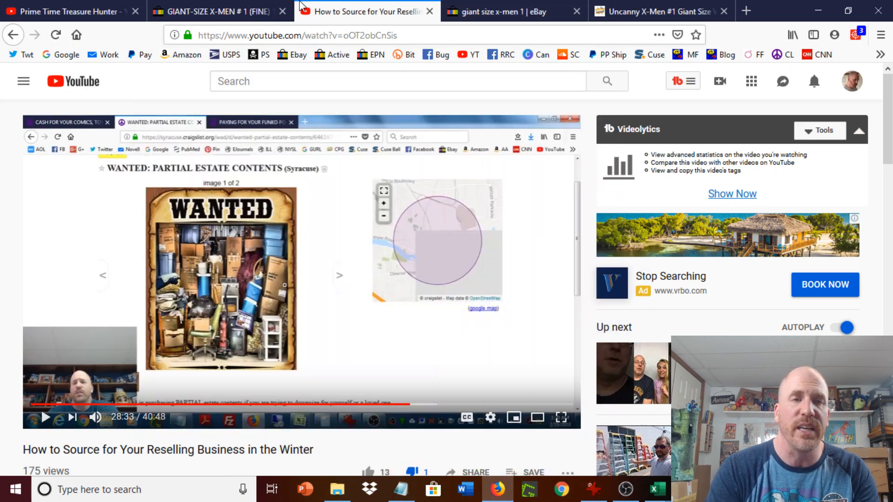
# - Switch to the eBay sold listing for Giant-Size X-Men #1 (Fine) at US $1,249.99
pyautogui.click(217, 12)
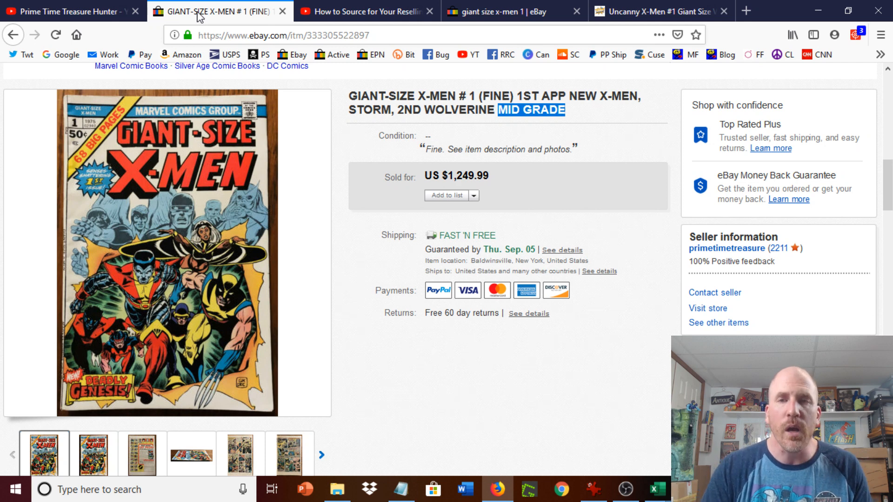
pyautogui.moveTo(480, 100)
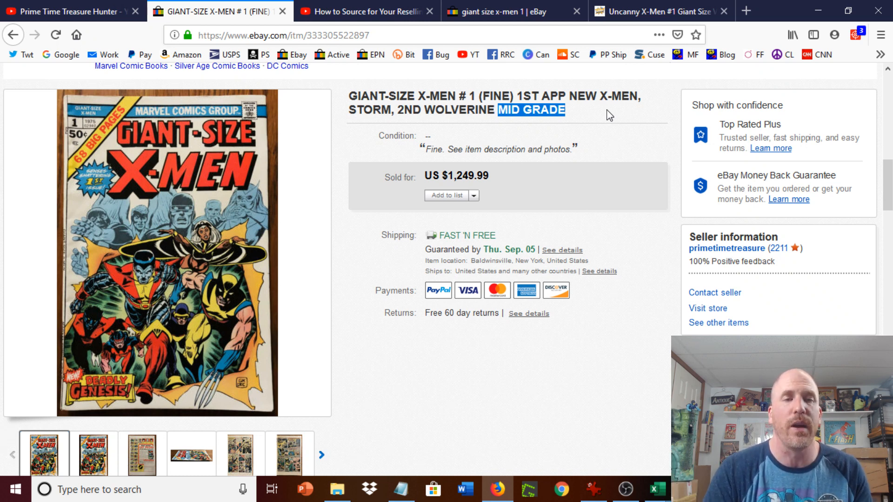
# - Return to eBay's completed sales for giant size x-men 1, topped by the $7,200 CGC 9.6 copy
pyautogui.click(507, 11)
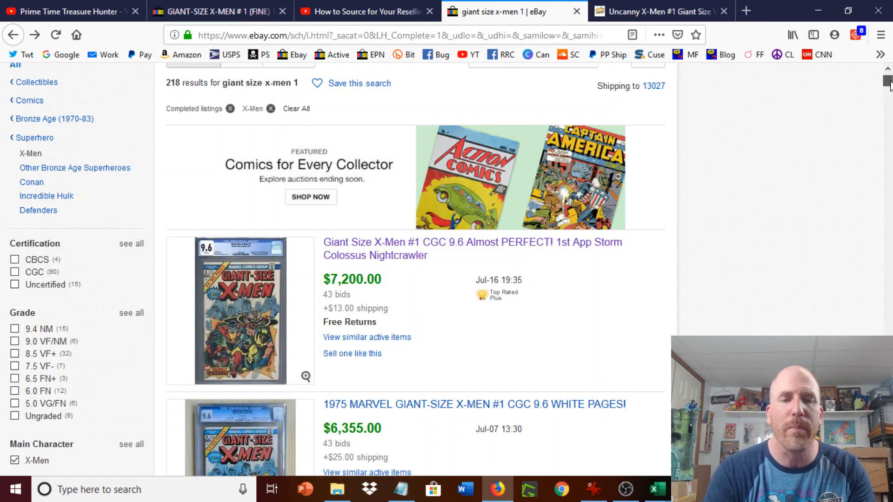
pyautogui.scroll(-3)
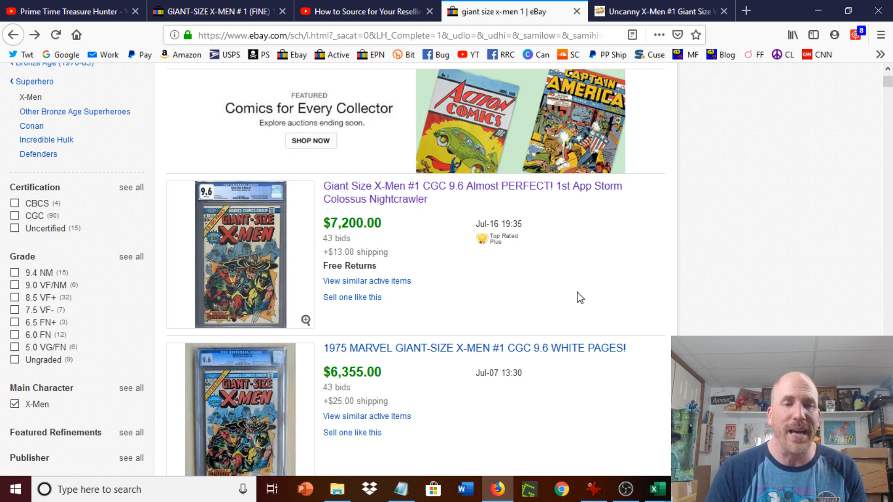
pyautogui.moveTo(252, 253)
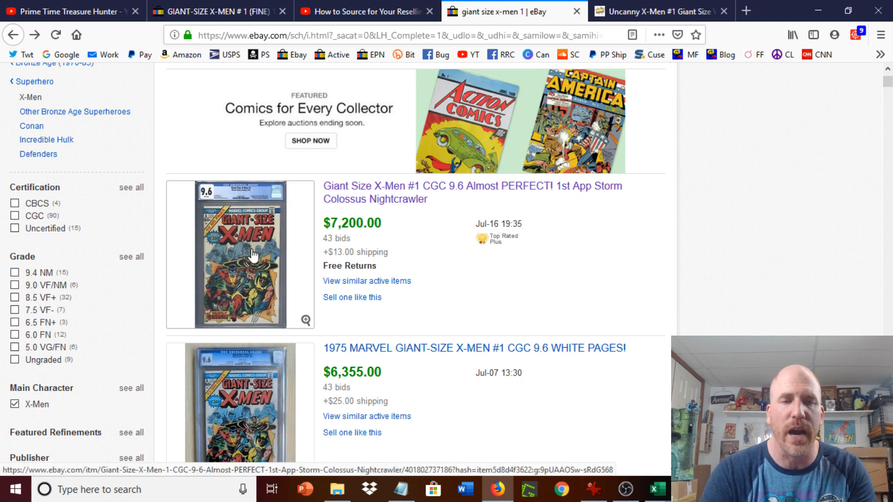
# - View the ended CGC 9.6 sale's $7,200.00 winning bid, its original listing, and return to the summary
pyautogui.click(471, 192)
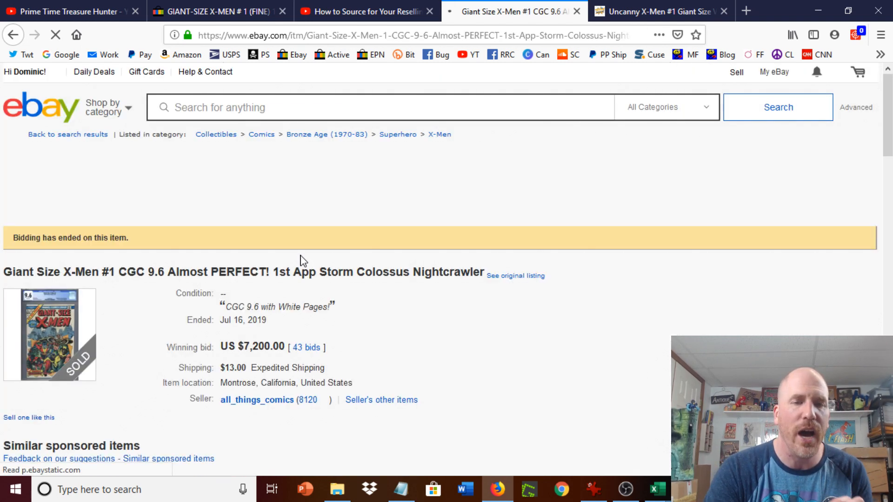
pyautogui.scroll(-3)
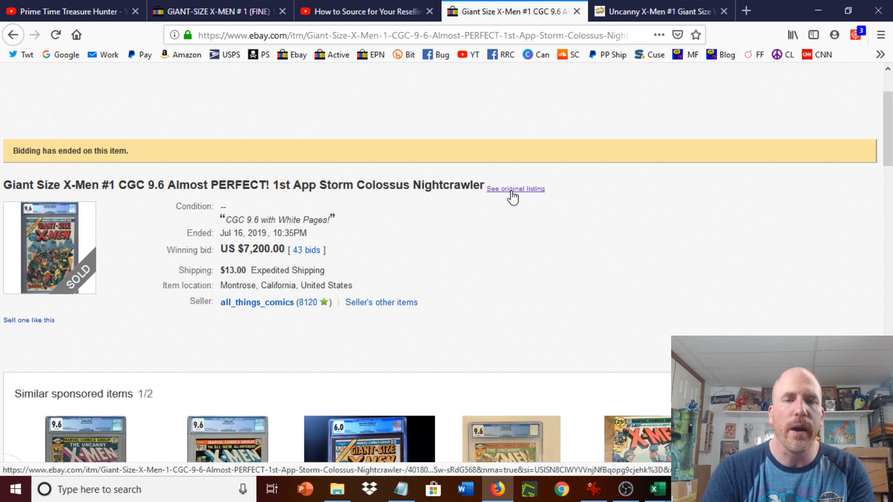
pyautogui.click(515, 189)
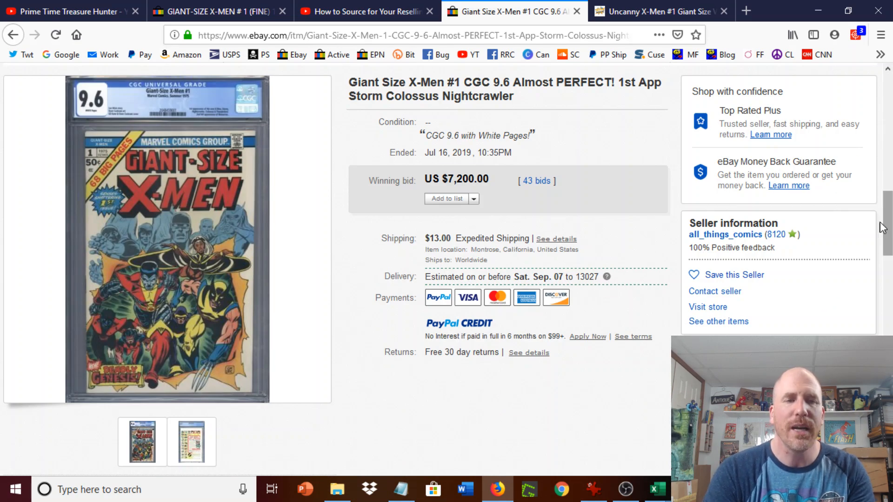
pyautogui.click(13, 34)
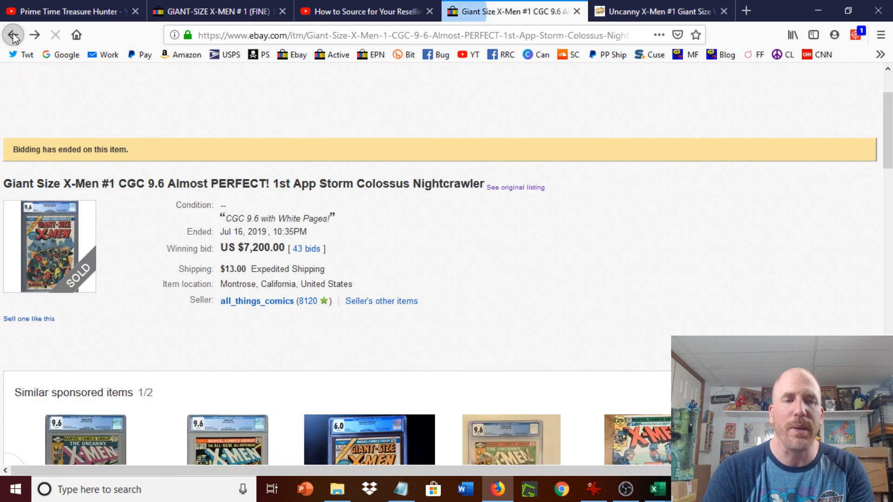
# - Go back to the completed sales list and review copies sold between about $6,355 and $3,750
pyautogui.click(13, 34)
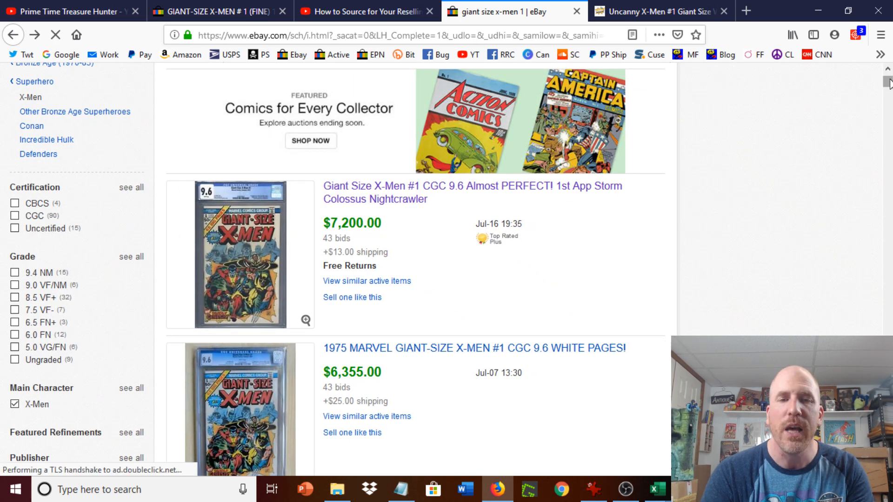
pyautogui.scroll(-3)
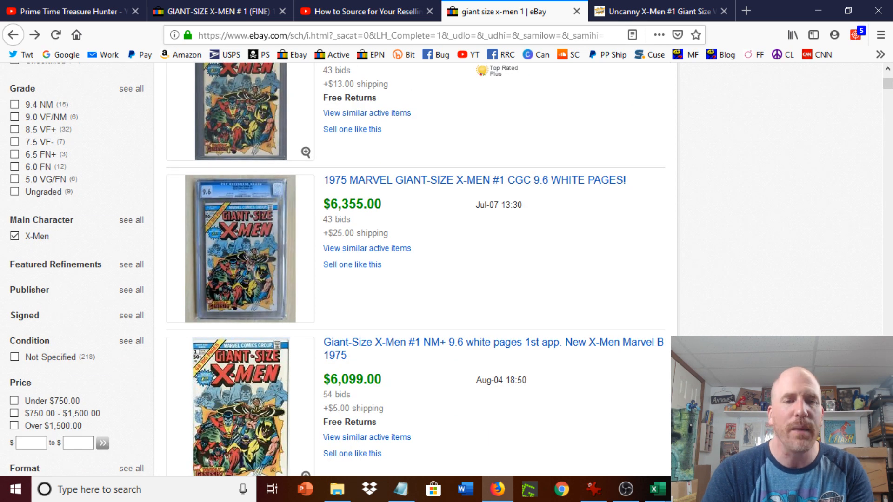
pyautogui.scroll(-3)
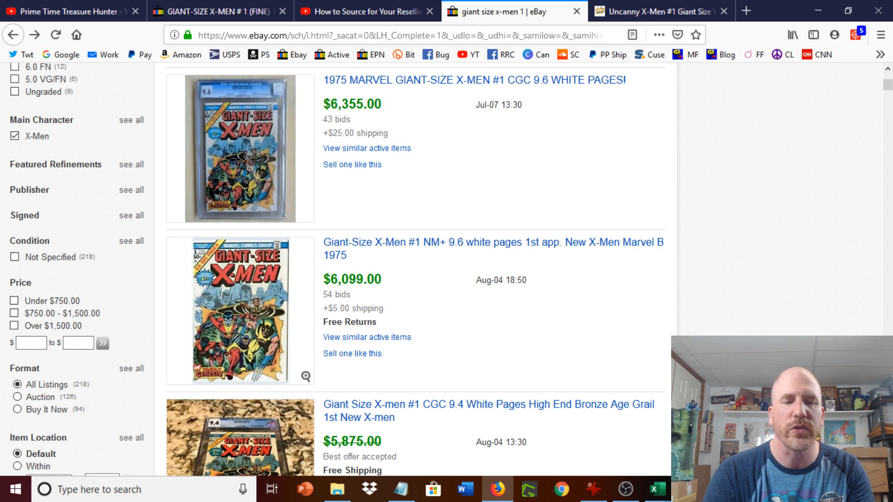
pyautogui.scroll(-3)
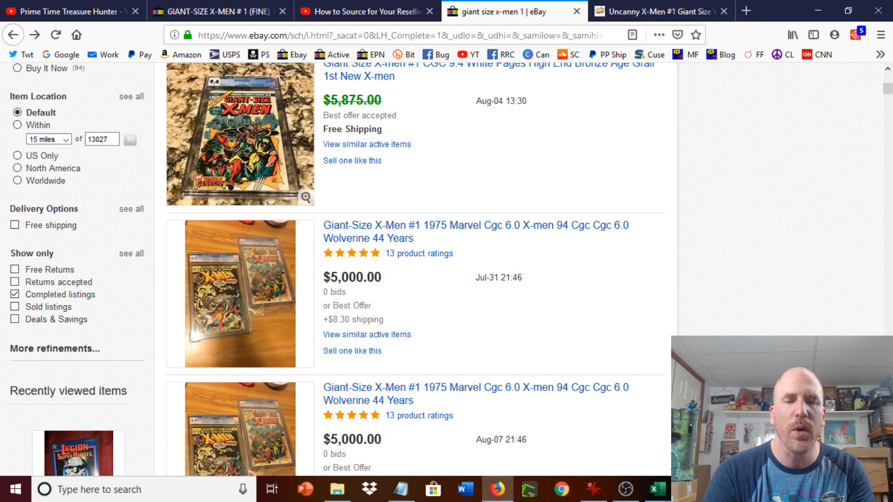
pyautogui.scroll(-3)
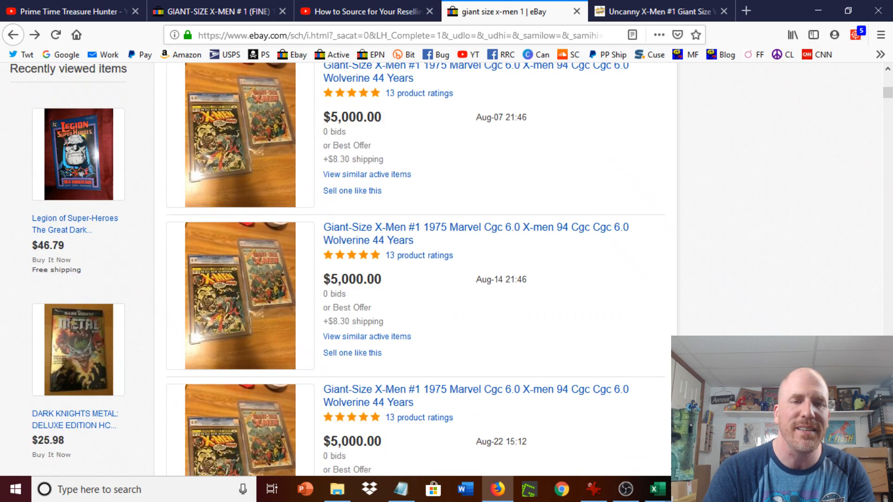
pyautogui.scroll(-3)
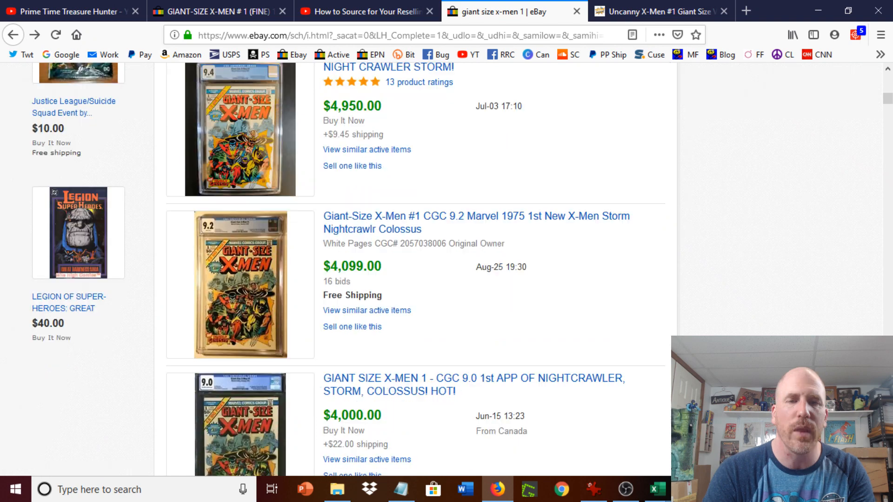
pyautogui.scroll(-3)
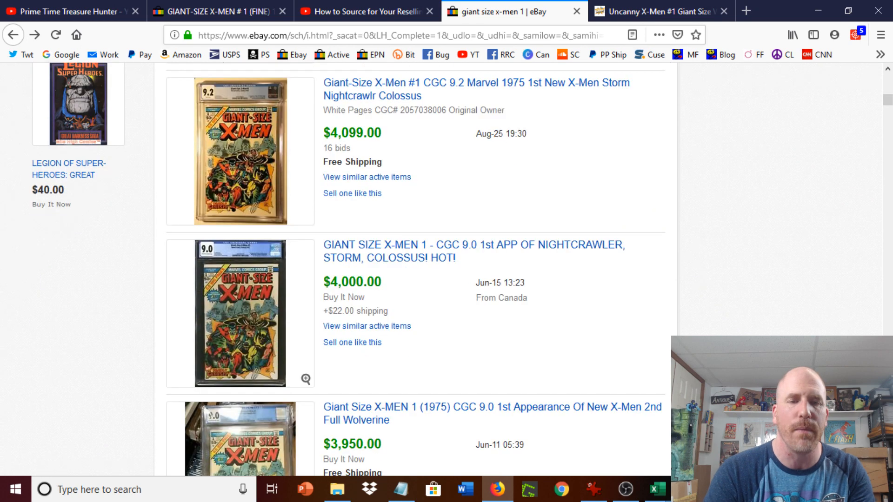
pyautogui.scroll(-3)
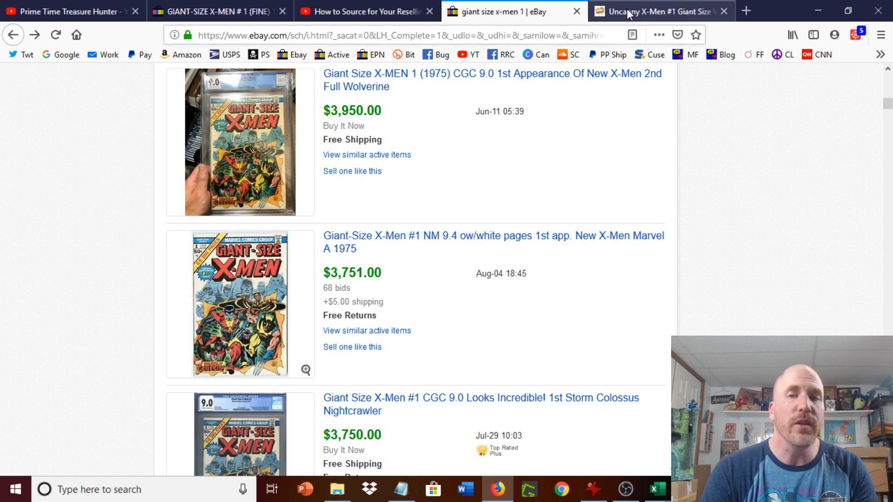
# - Switch to the ComicsPriceGuide page for Uncanny X-Men #1 Giant Size and review its values from $18,600 downward
pyautogui.click(655, 11)
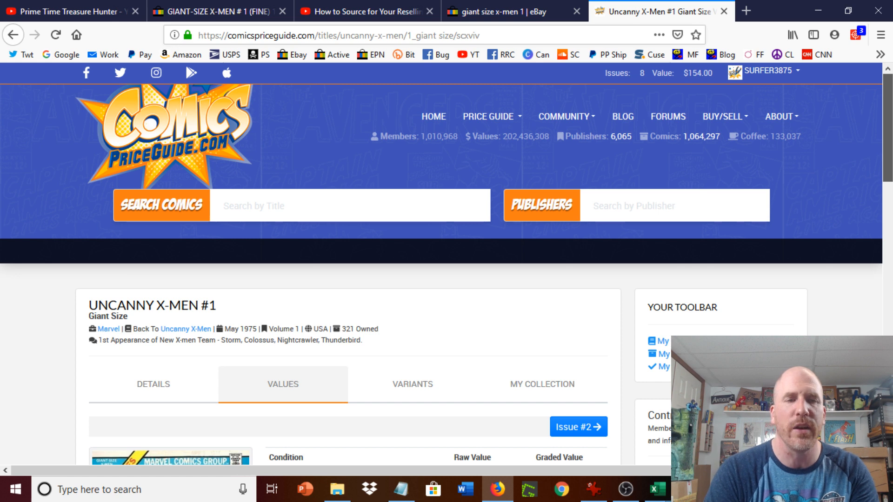
pyautogui.scroll(-3)
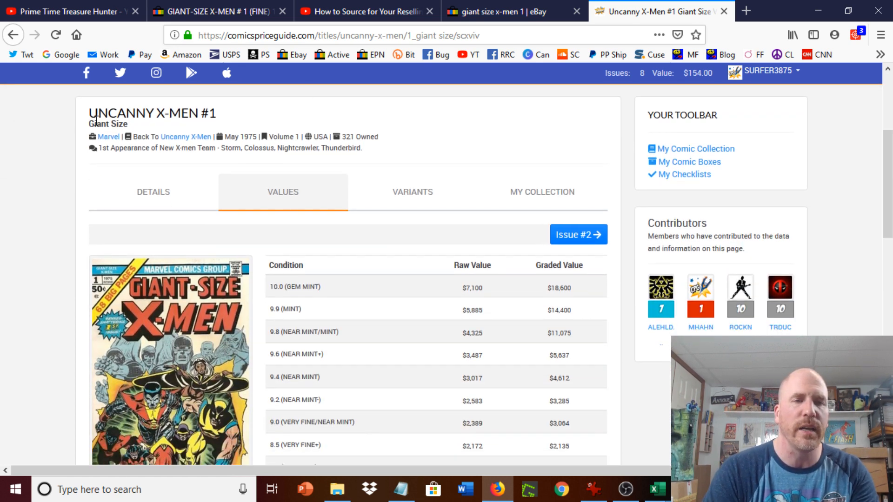
pyautogui.scroll(-3)
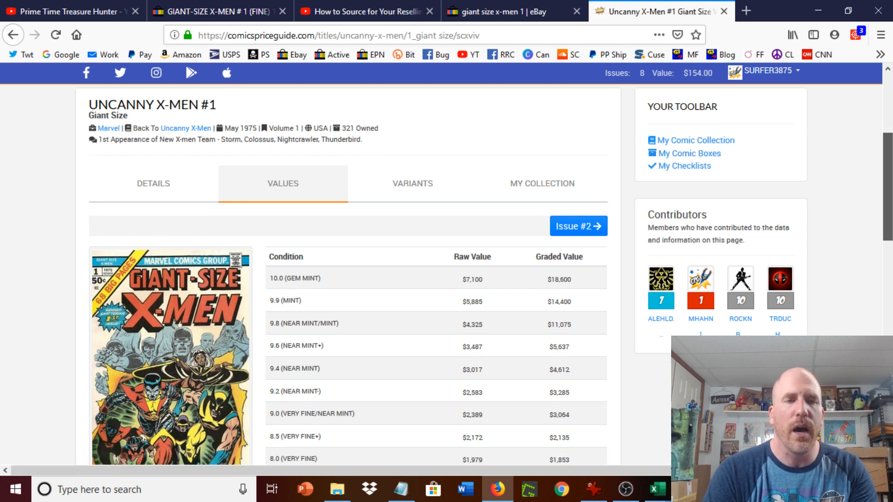
pyautogui.scroll(-3)
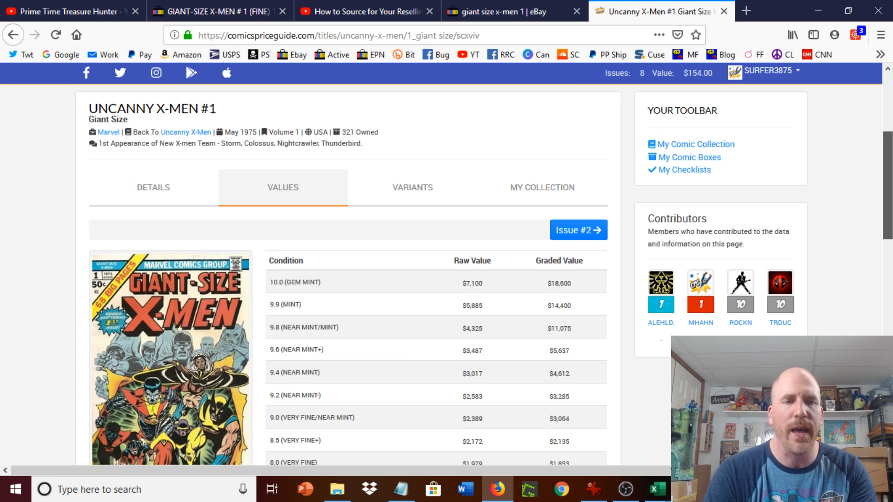
pyautogui.scroll(-3)
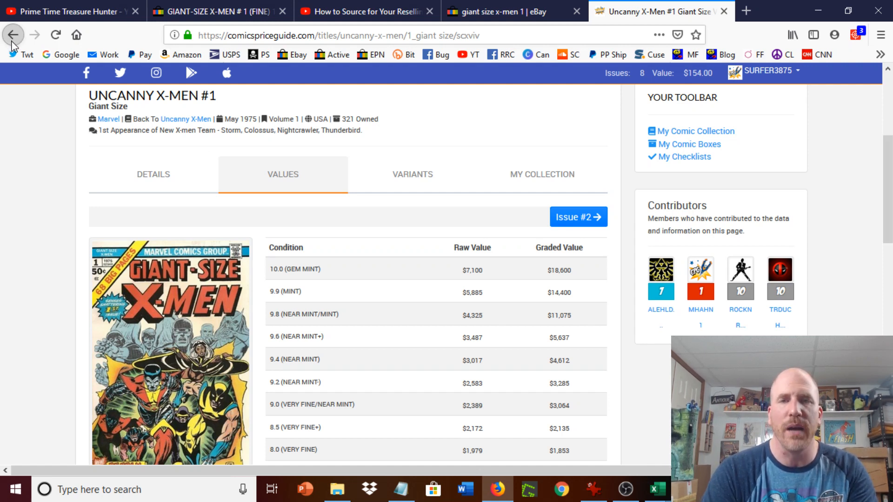
# - Return to the Uncanny X-Men 1963-2011 title price guide and load its issue list
pyautogui.click(12, 34)
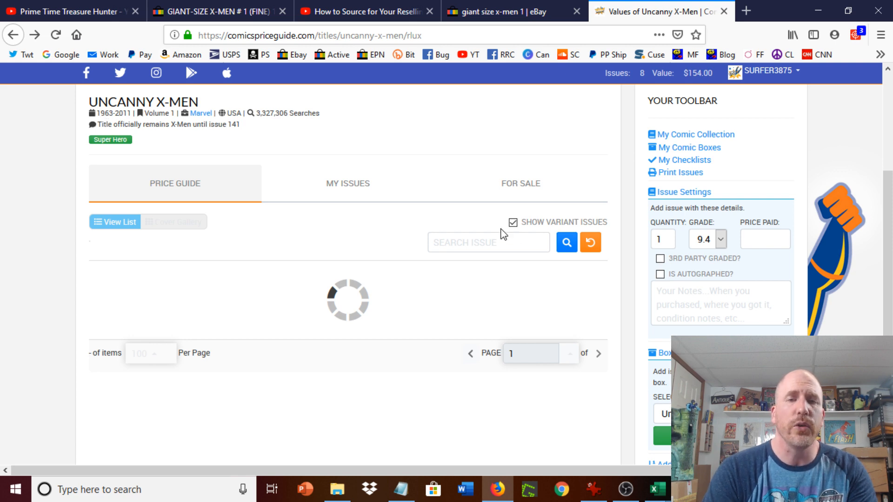
pyautogui.scroll(-3)
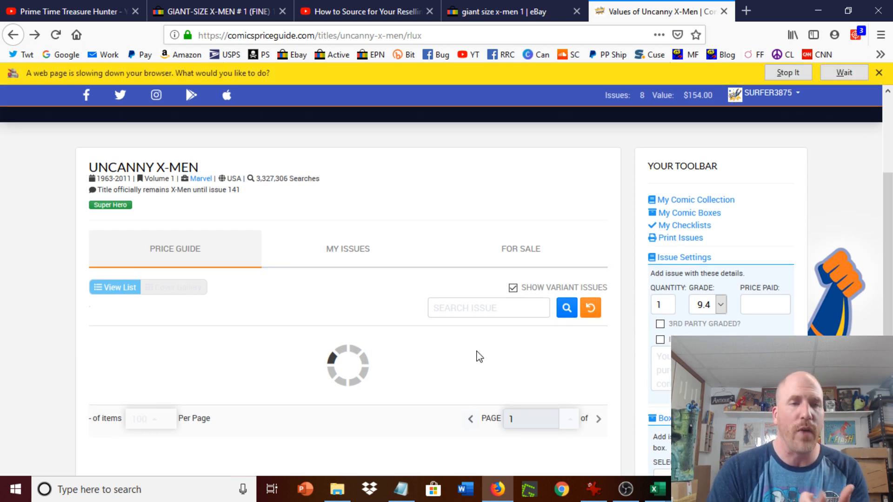
pyautogui.click(879, 72)
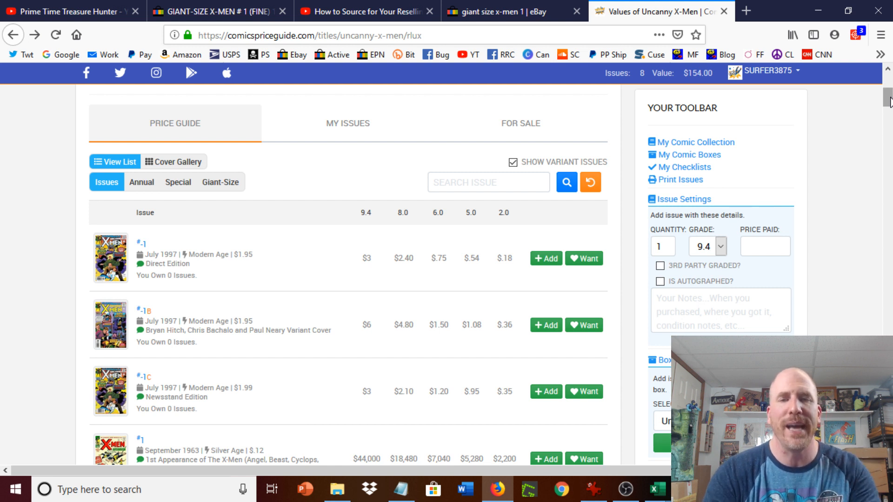
pyautogui.scroll(-3)
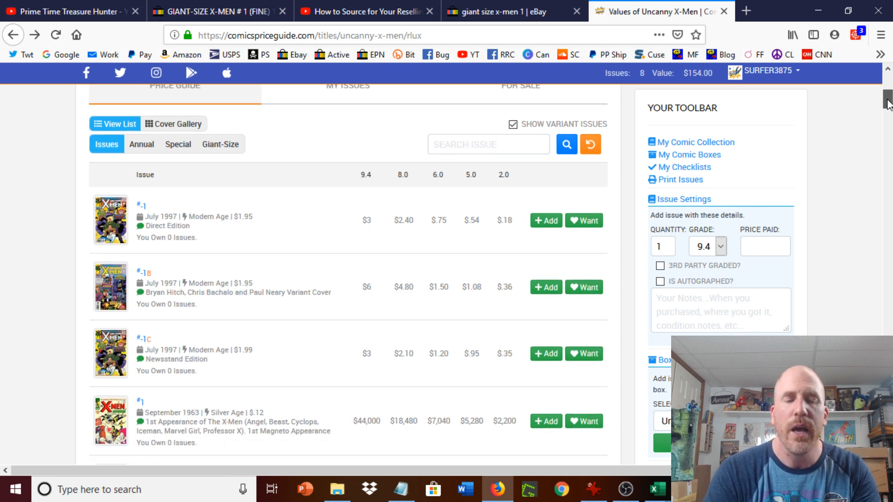
pyautogui.scroll(-3)
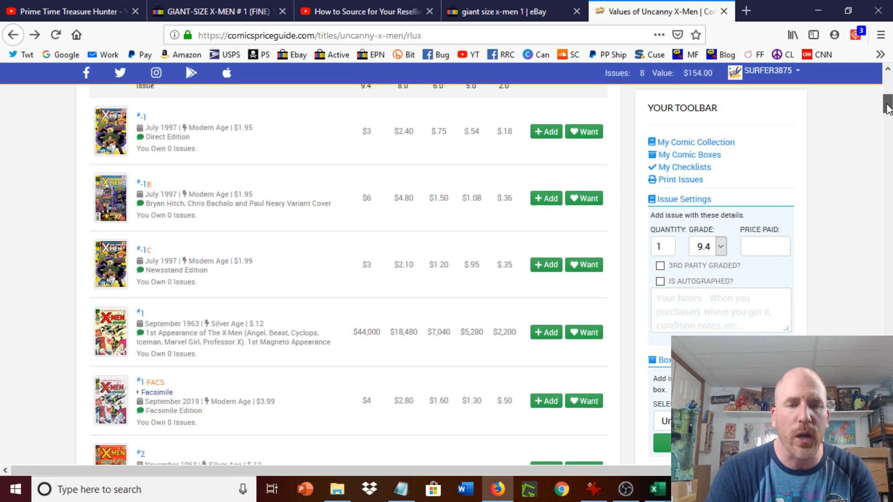
pyautogui.scroll(-3)
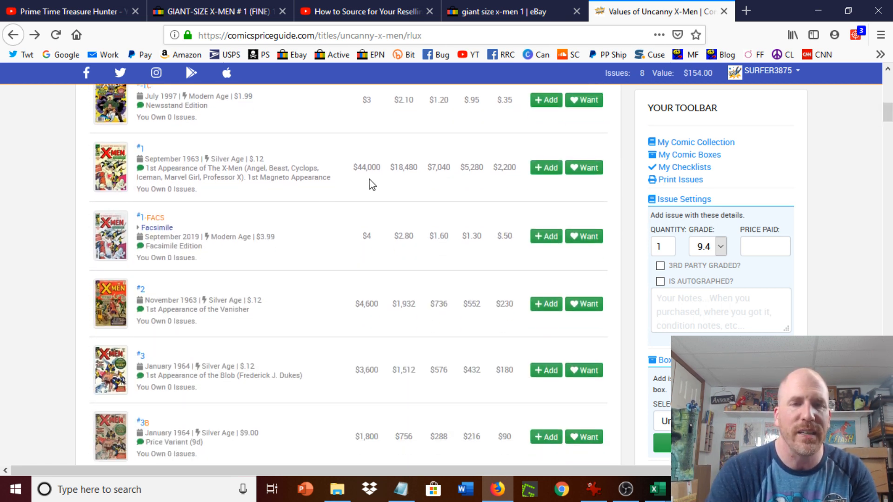
pyautogui.moveTo(369, 180)
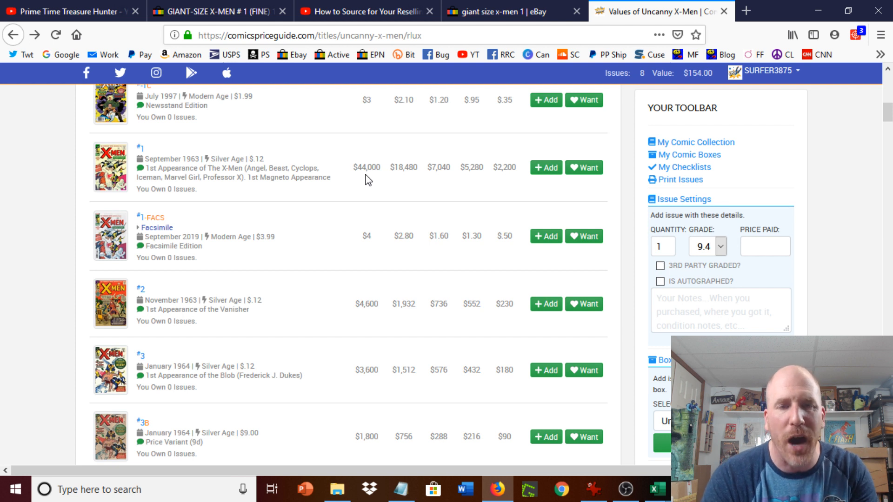
pyautogui.moveTo(476, 182)
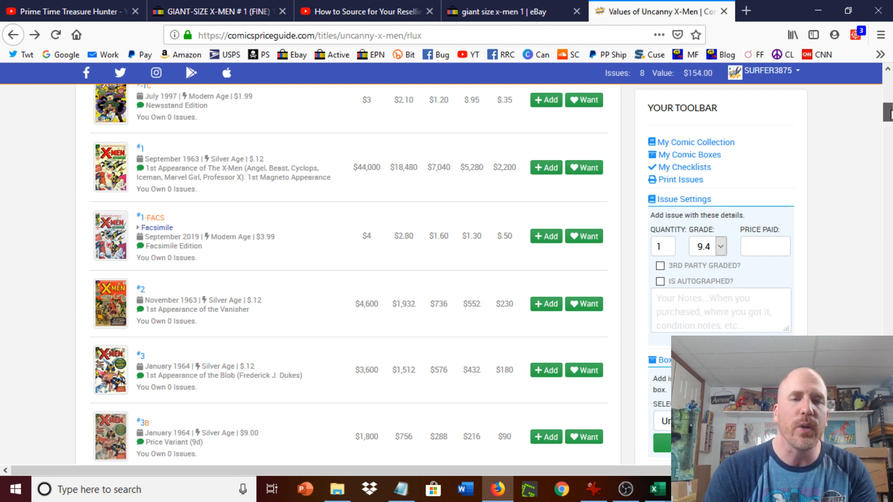
# - Browse the issue list down through issues #1–#7
pyautogui.scroll(-3)
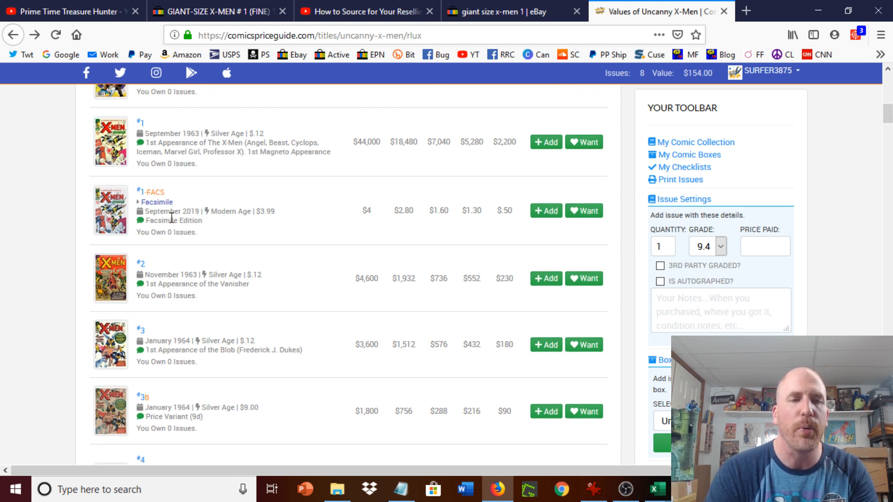
pyautogui.moveTo(428, 230)
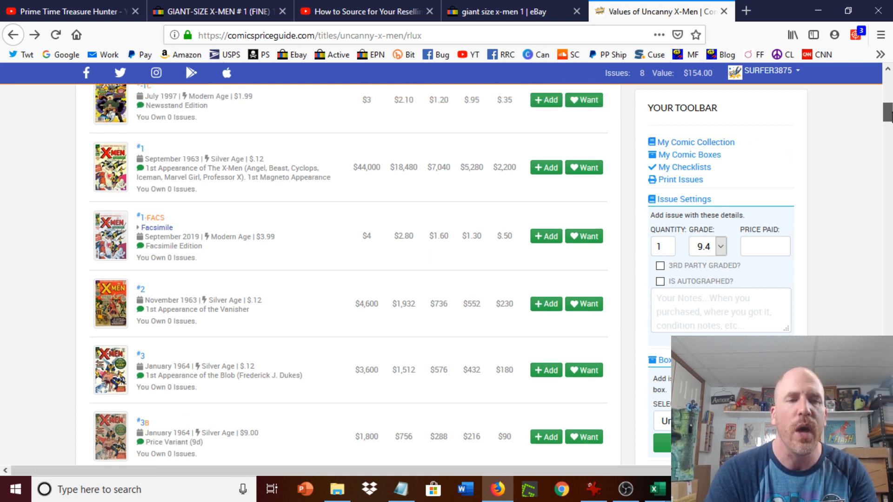
pyautogui.scroll(-3)
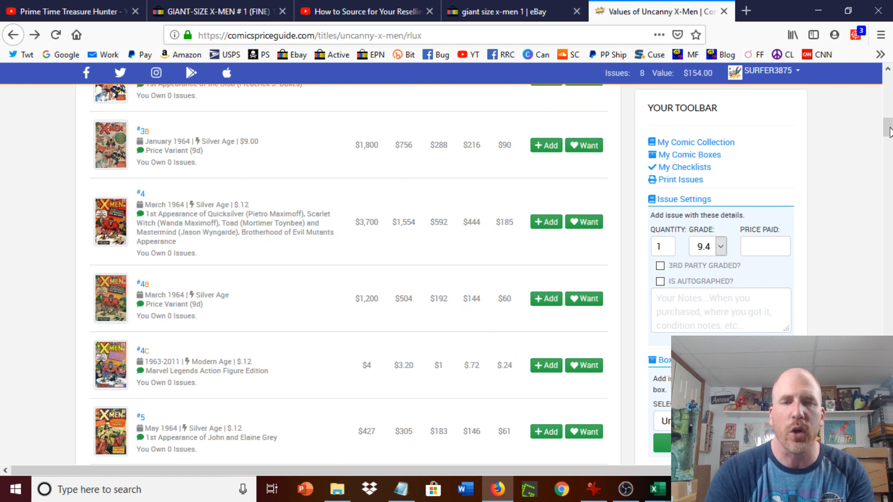
pyautogui.scroll(-3)
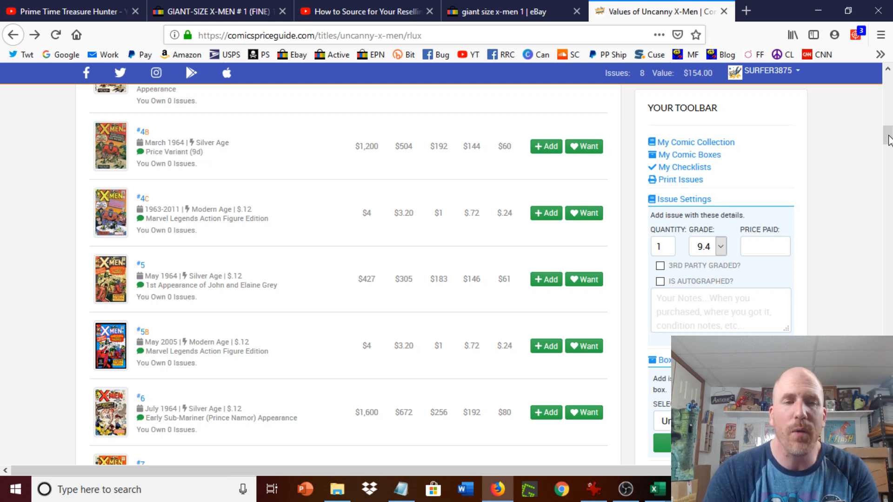
pyautogui.scroll(-3)
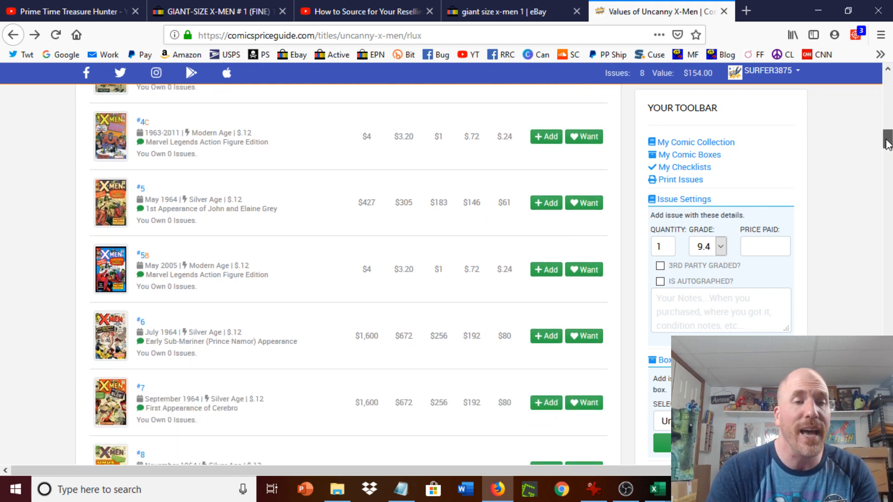
pyautogui.scroll(-3)
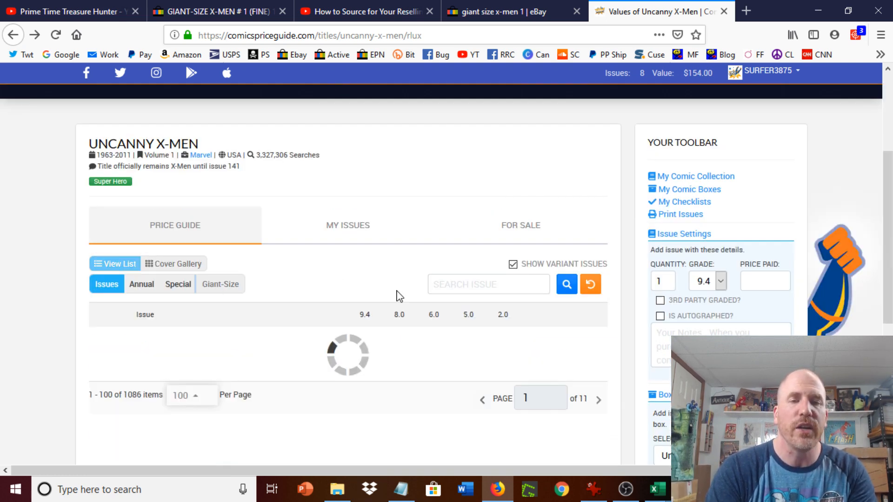
# - Filter the list to the five Giant-Size issues, showing #1 (May 1975) at $3,017 in 9.4
pyautogui.click(220, 284)
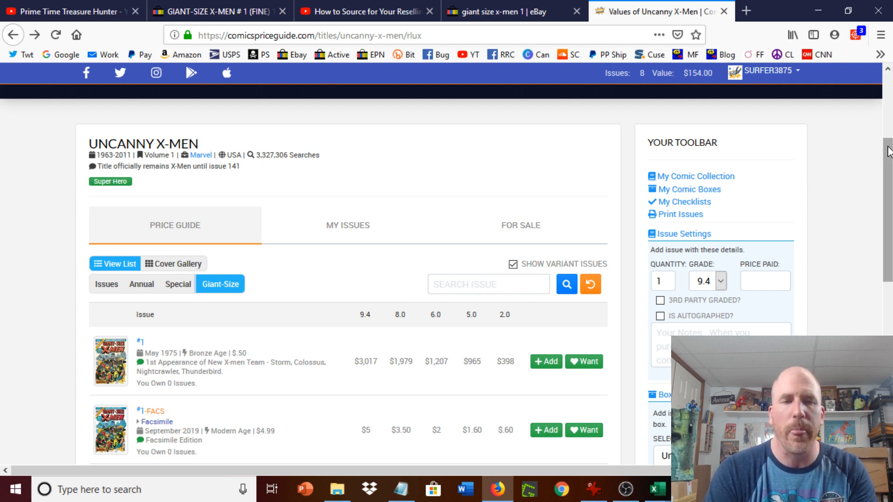
pyautogui.scroll(-3)
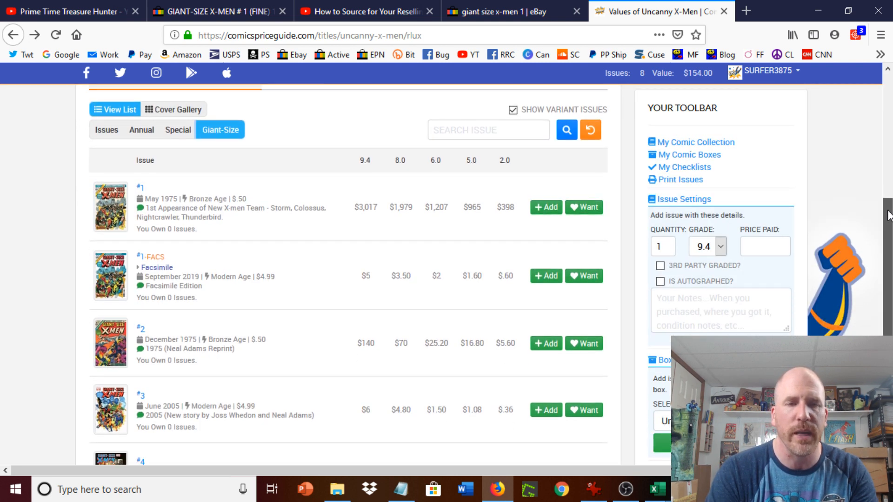
pyautogui.scroll(-3)
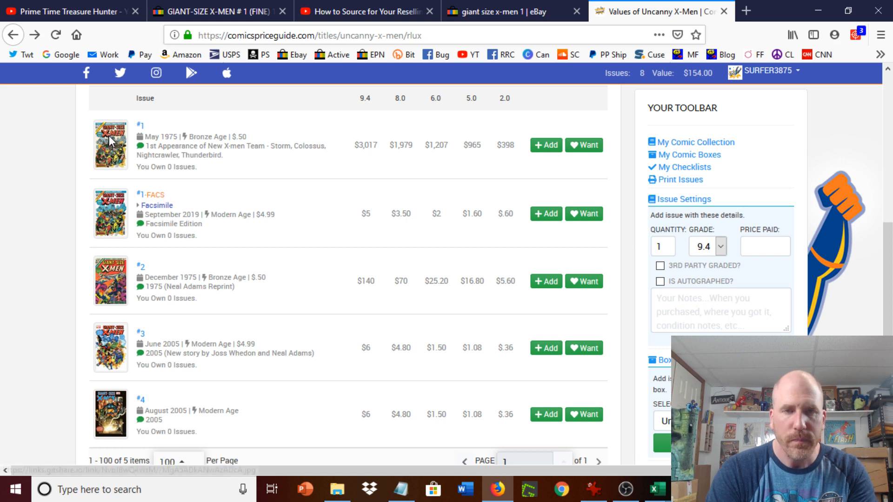
pyautogui.click(111, 145)
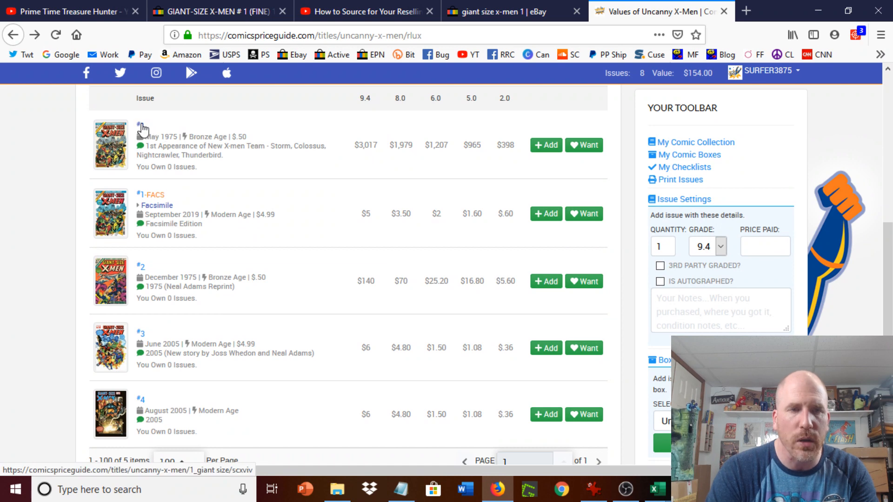
# - Open giant-size #1's values table and view the 6.0 Fine row at $1,207 raw and $1,300 graded
pyautogui.click(140, 126)
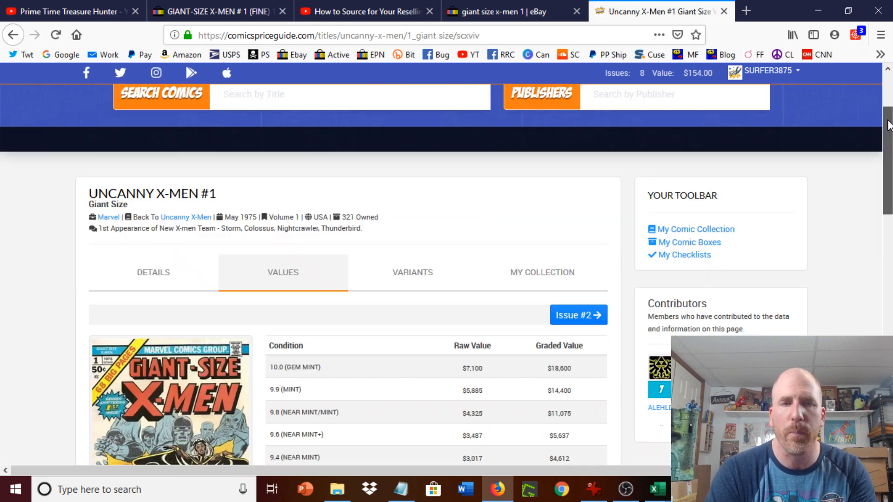
pyautogui.scroll(-3)
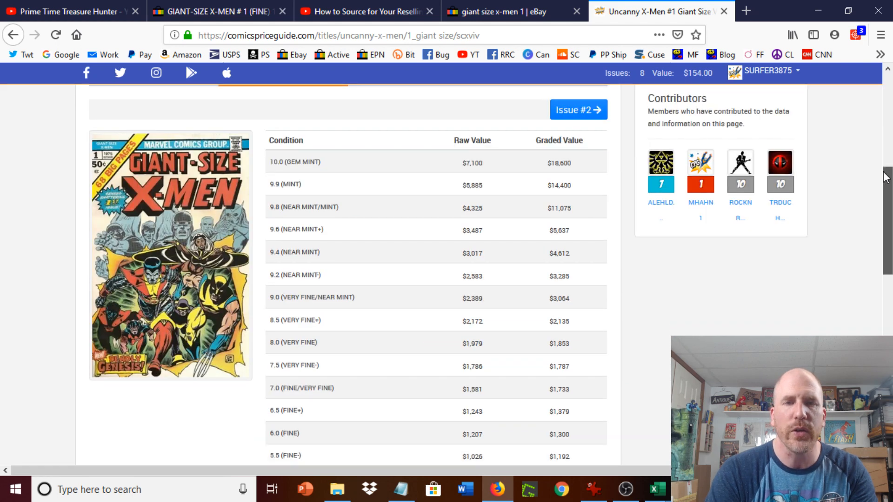
pyautogui.scroll(-3)
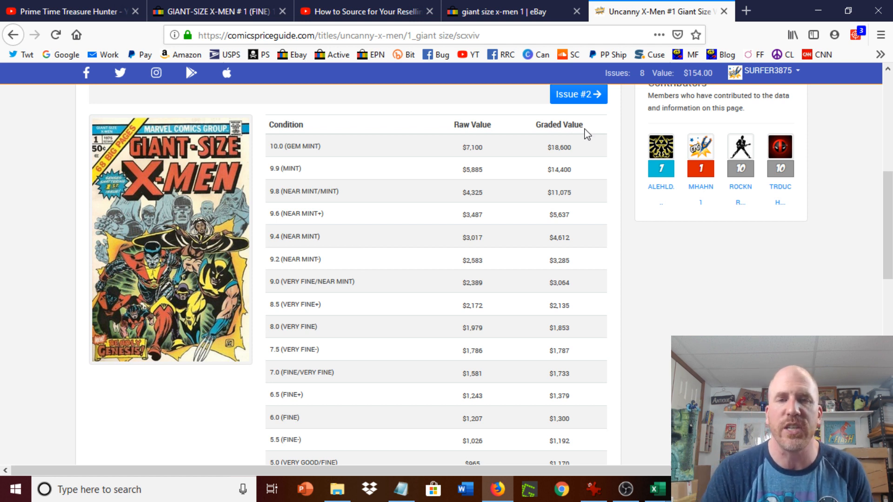
pyautogui.moveTo(887, 190)
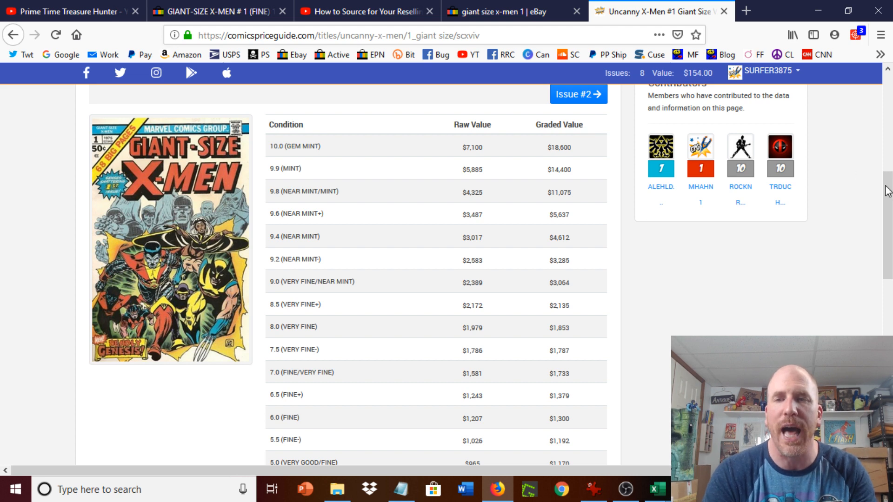
pyautogui.scroll(-3)
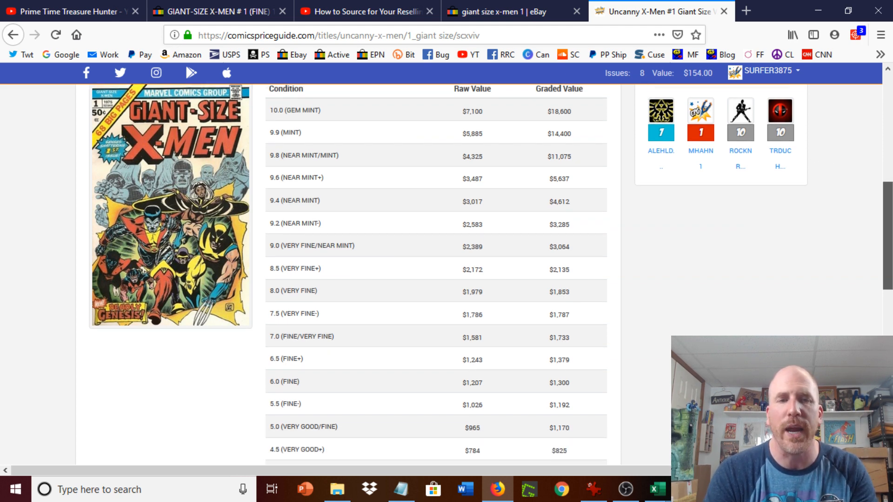
pyautogui.scroll(-3)
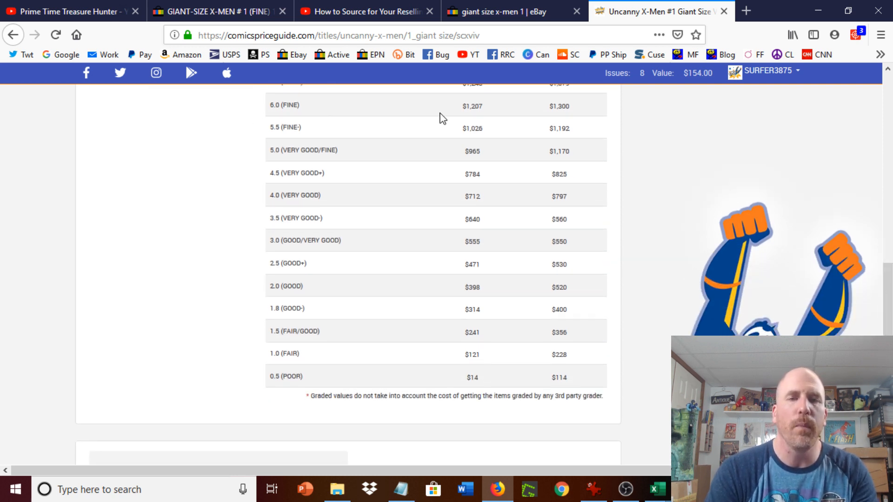
pyautogui.moveTo(306, 119)
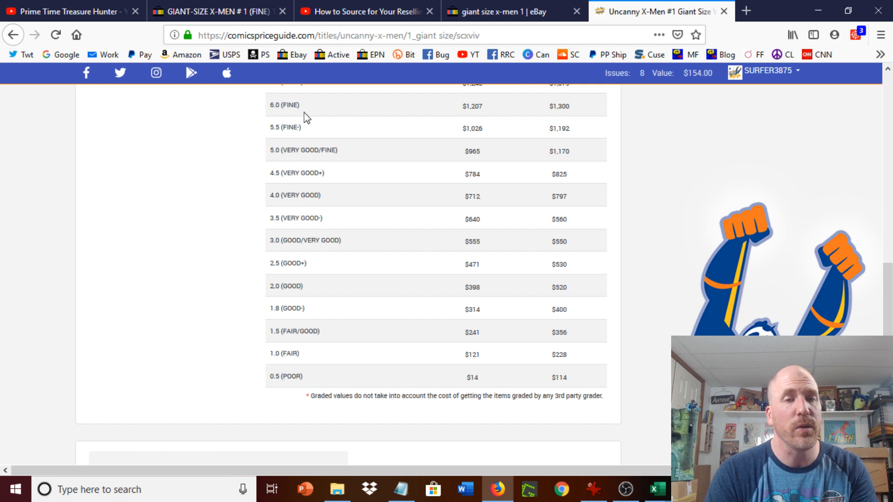
pyautogui.moveTo(280, 118)
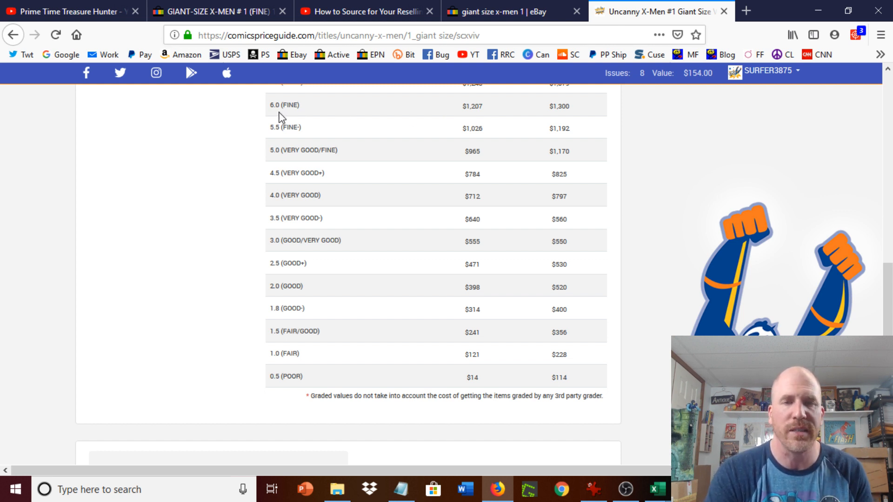
pyautogui.moveTo(276, 118)
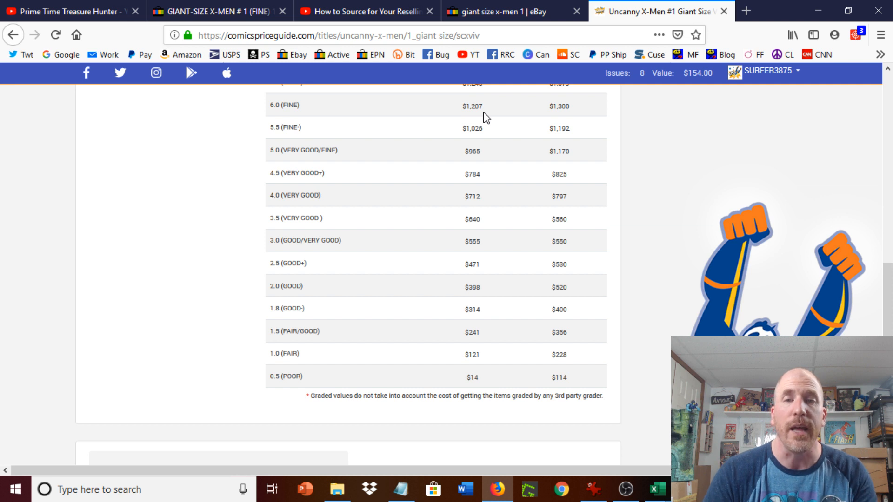
pyautogui.moveTo(584, 118)
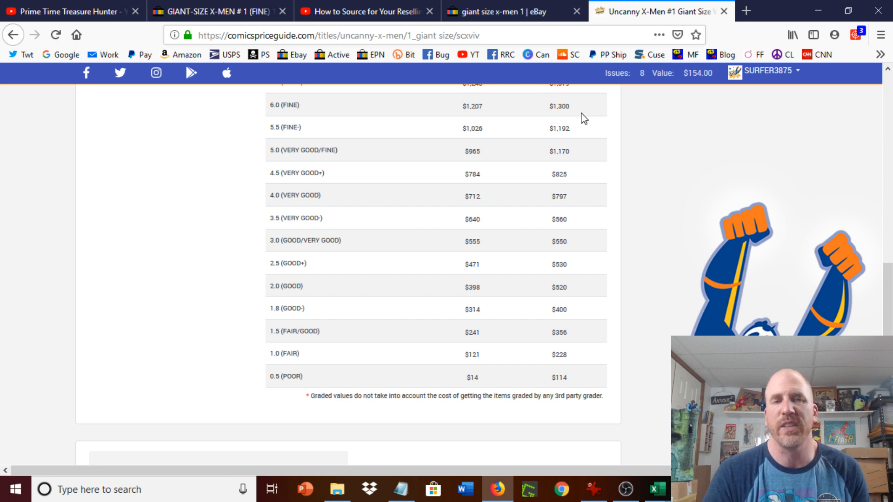
pyautogui.moveTo(737, 209)
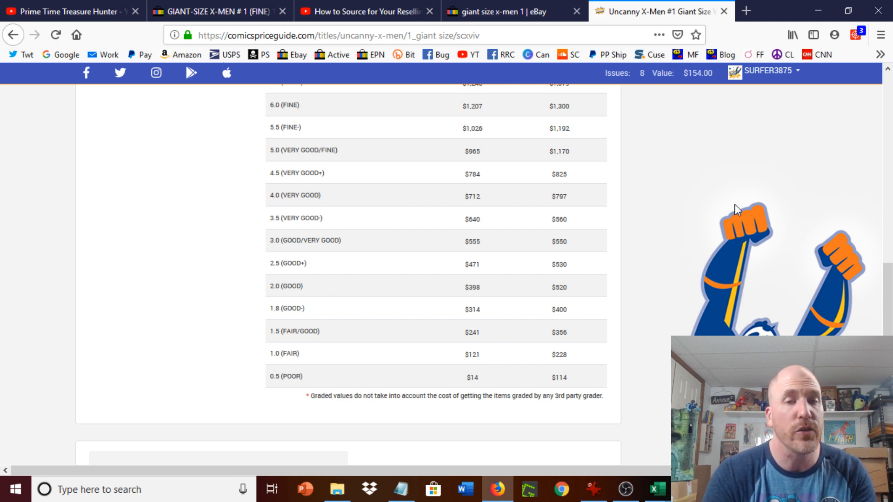
pyautogui.scroll(3)
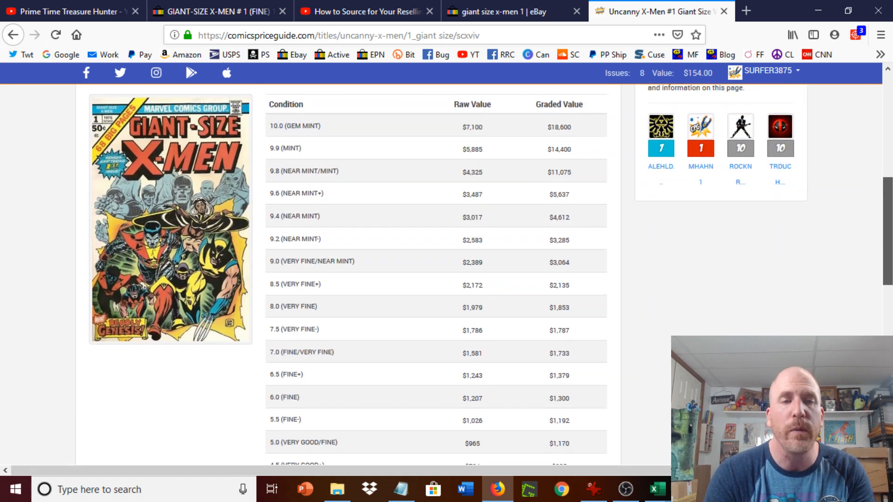
pyautogui.scroll(-3)
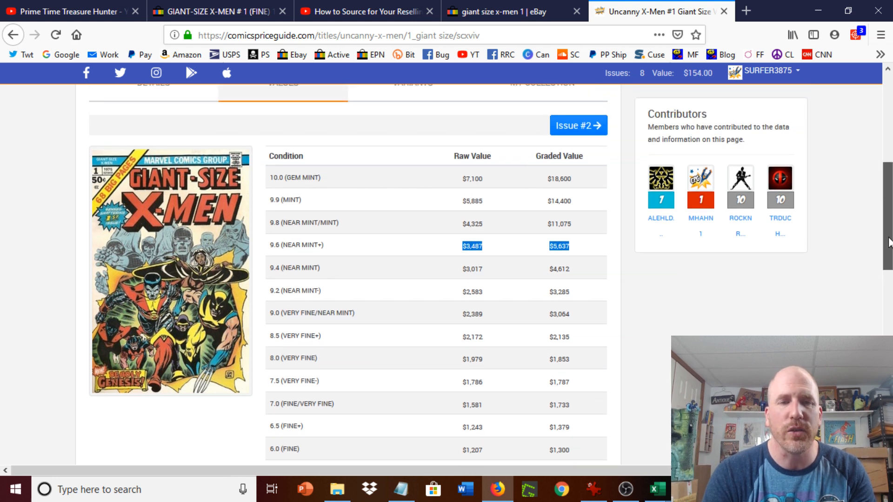
pyautogui.moveTo(460, 182)
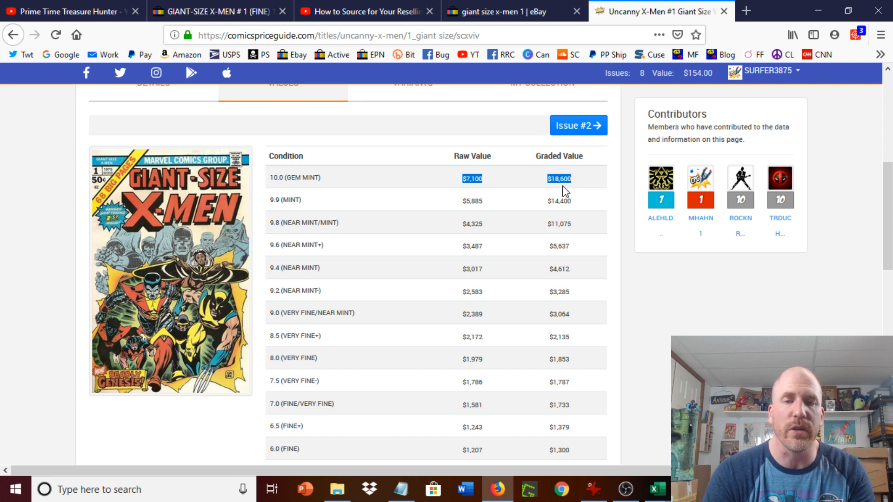
pyautogui.moveTo(469, 190)
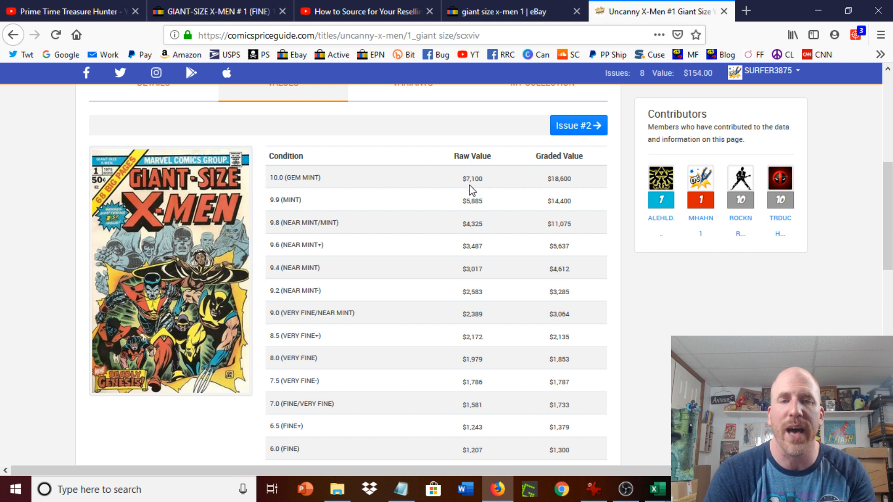
pyautogui.moveTo(567, 197)
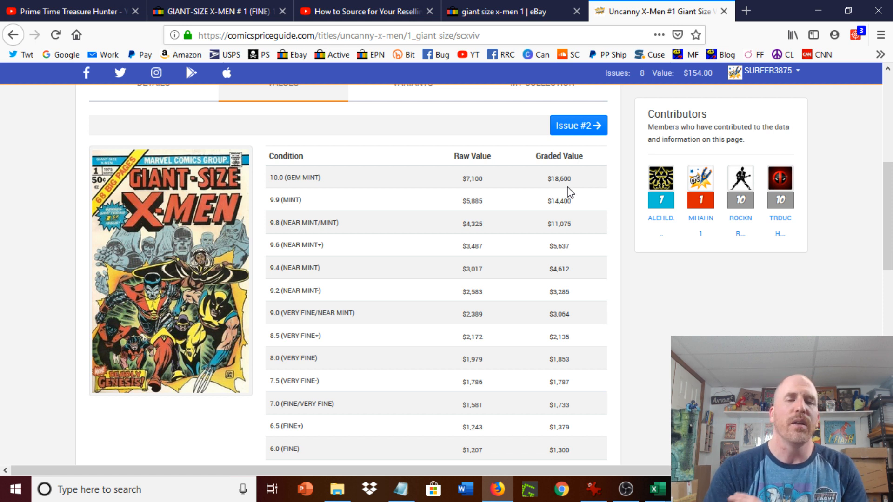
pyautogui.moveTo(812, 291)
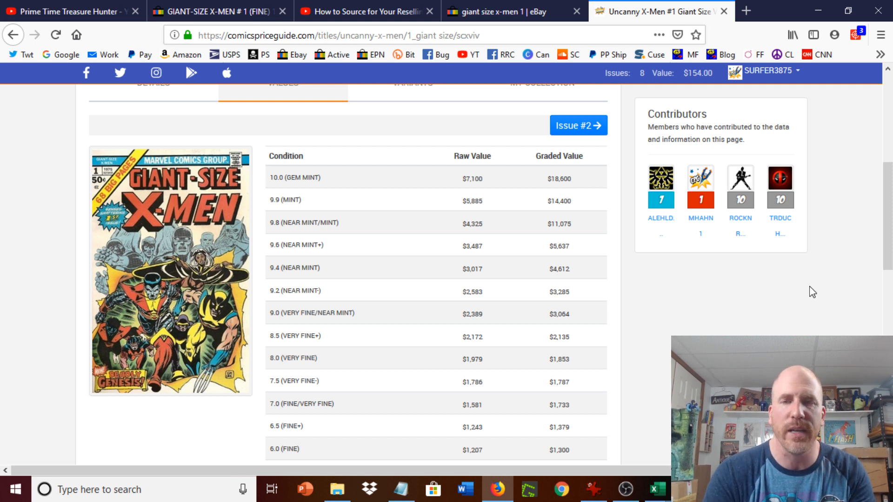
pyautogui.scroll(-3)
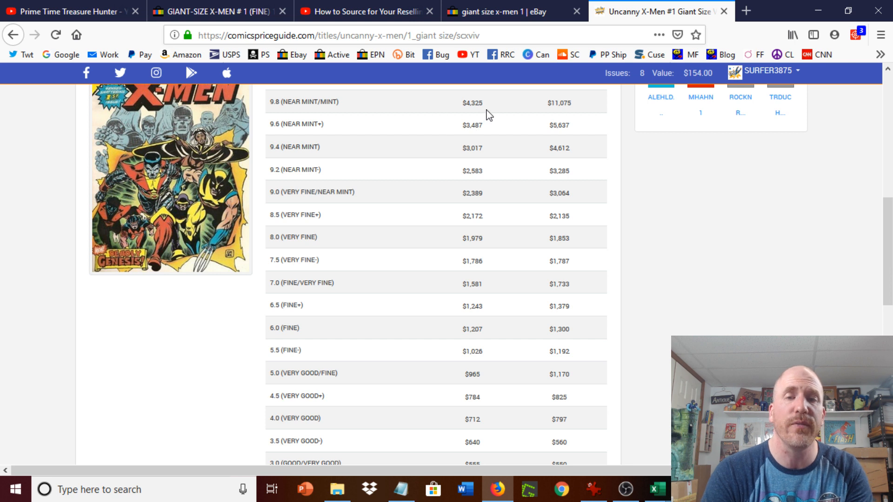
pyautogui.moveTo(363, 108)
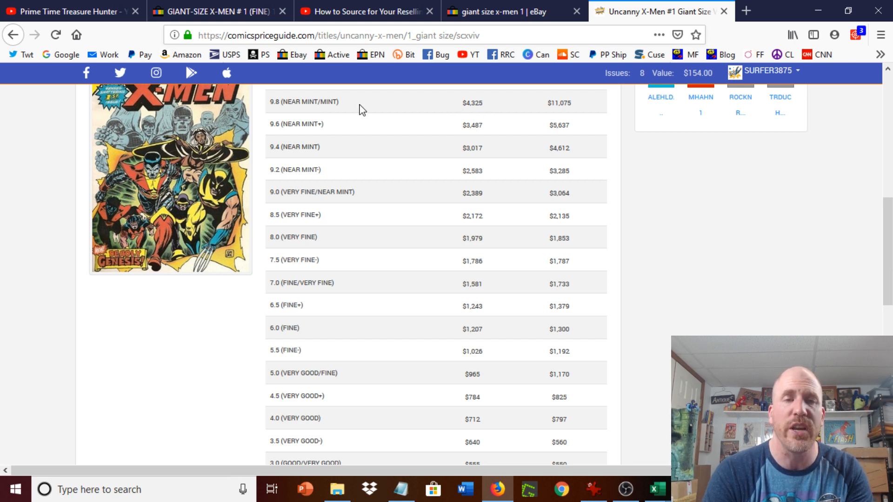
pyautogui.doubleClick(471, 102)
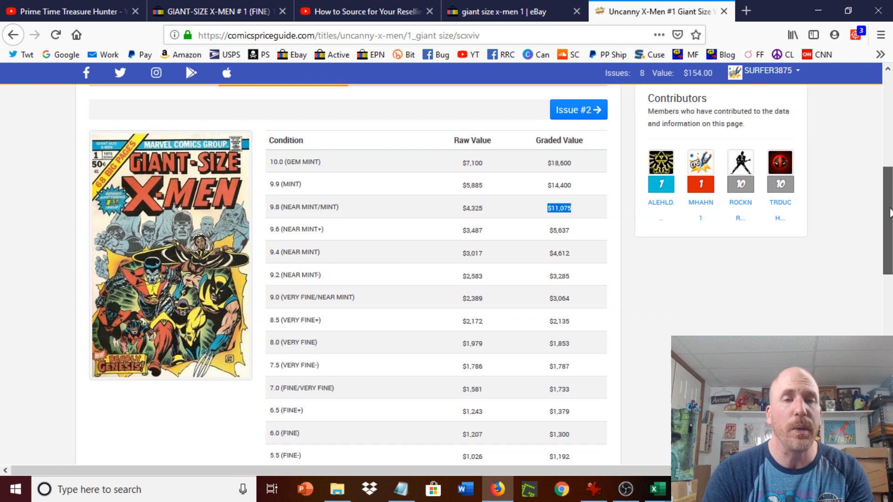
pyautogui.scroll(-3)
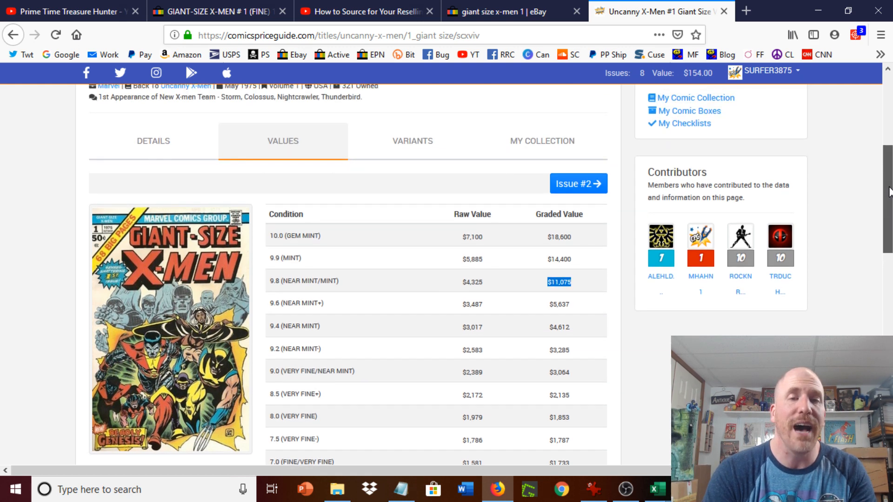
pyautogui.scroll(3)
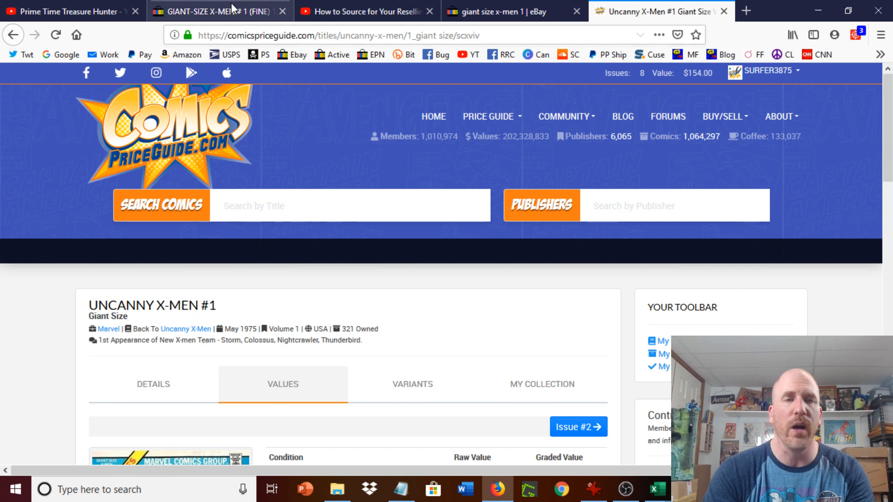
# - Return to the eBay sold listing for Giant-Size X-Men #1 (Fine) at US $1,249.99
pyautogui.click(217, 11)
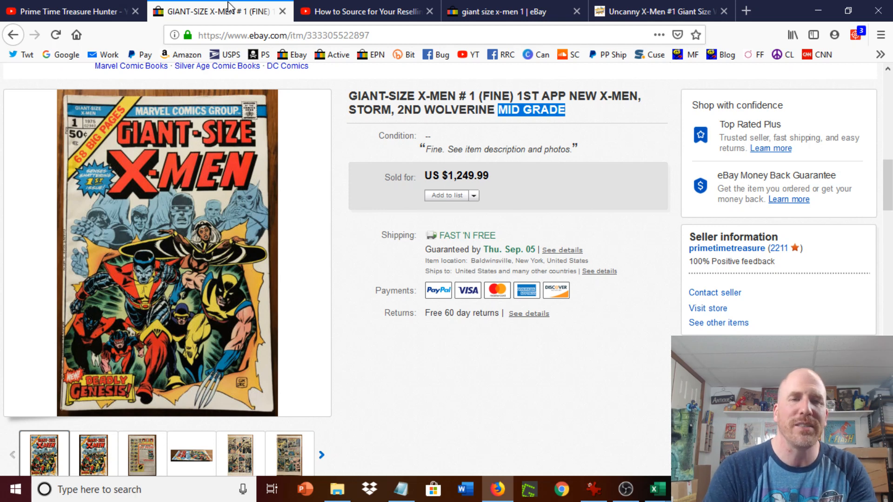
pyautogui.moveTo(223, 12)
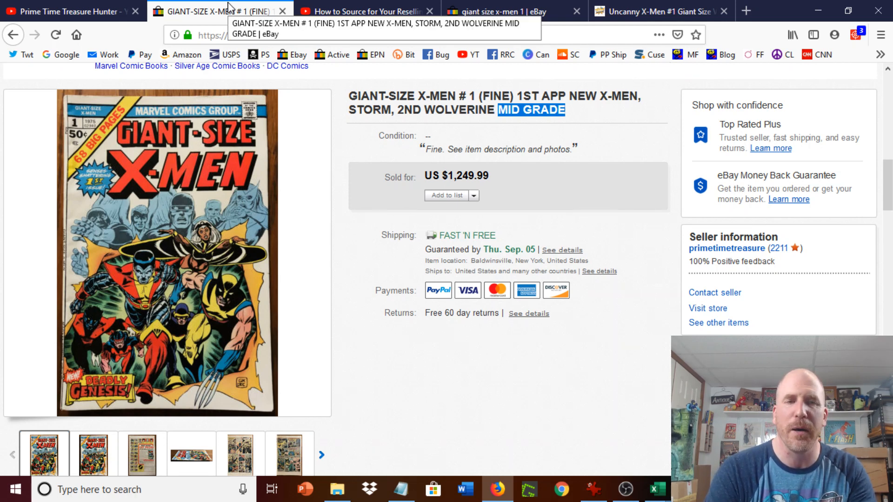